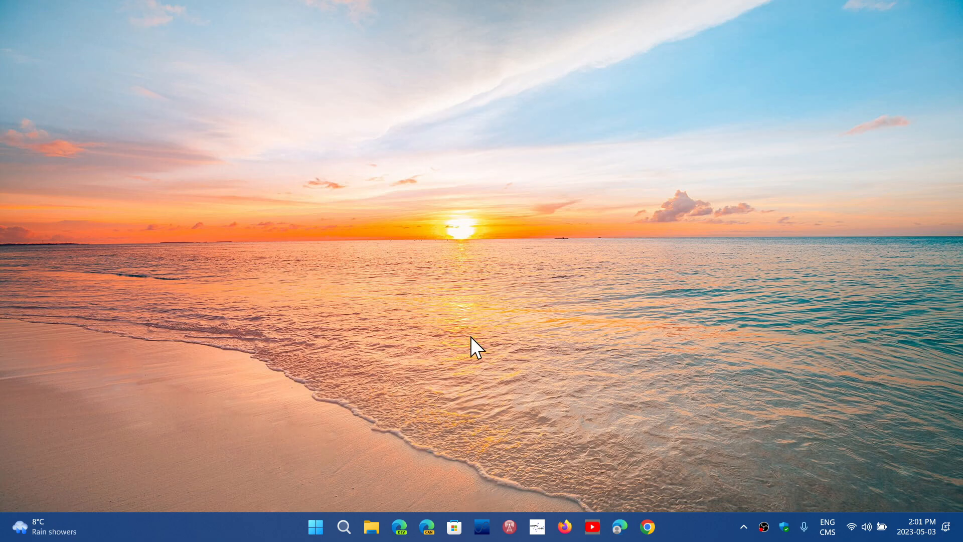
mouse_move(436, 362)
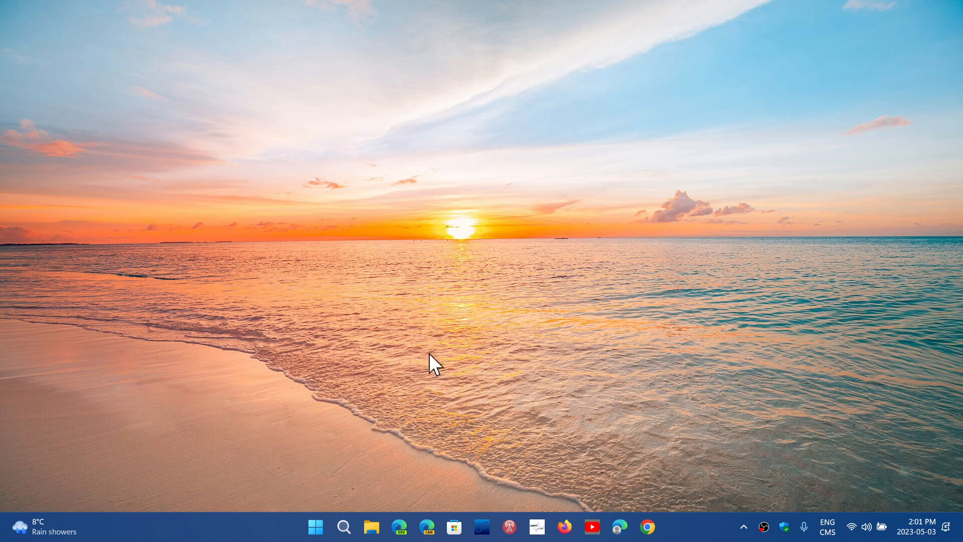
- Launch Settings from the Start menu and go to Apps > Default apps
left_click(315, 527)
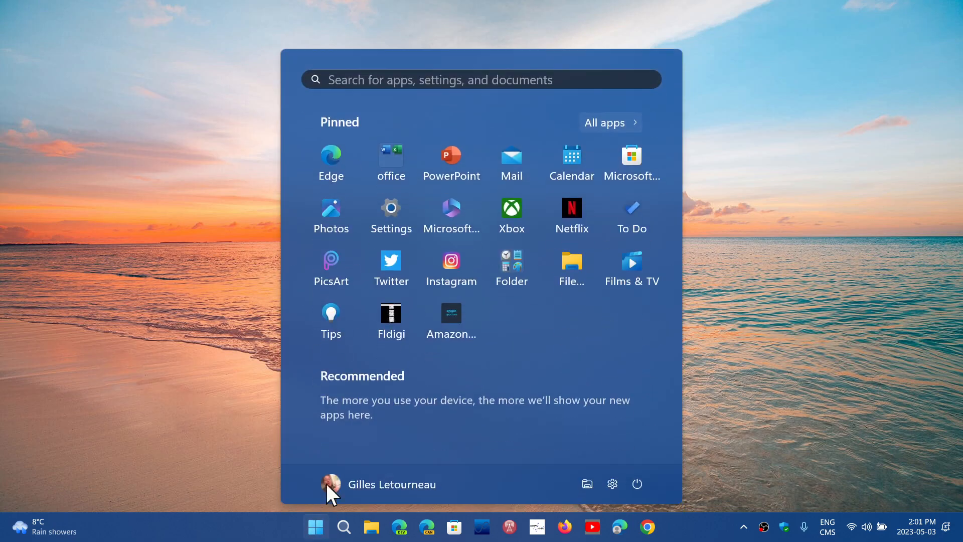
left_click(613, 484)
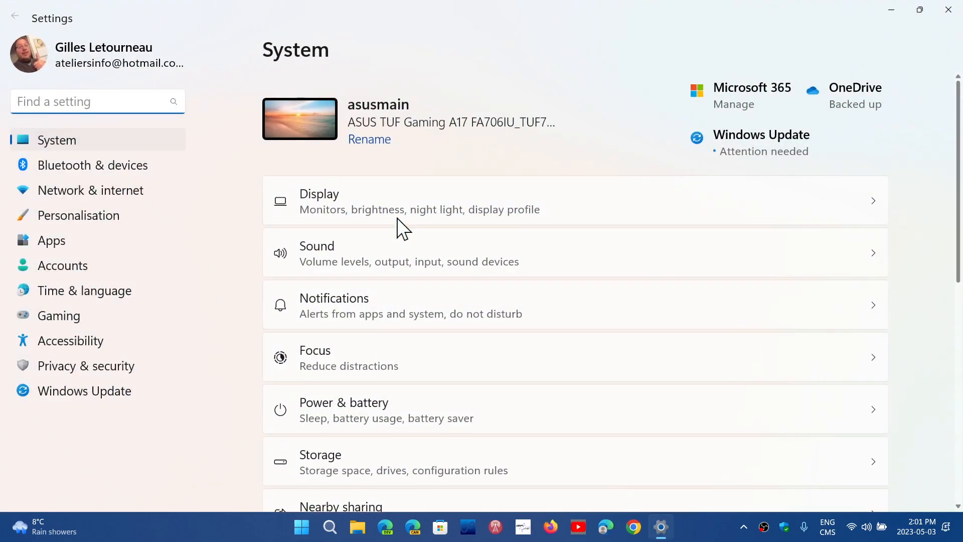
mouse_move(90, 246)
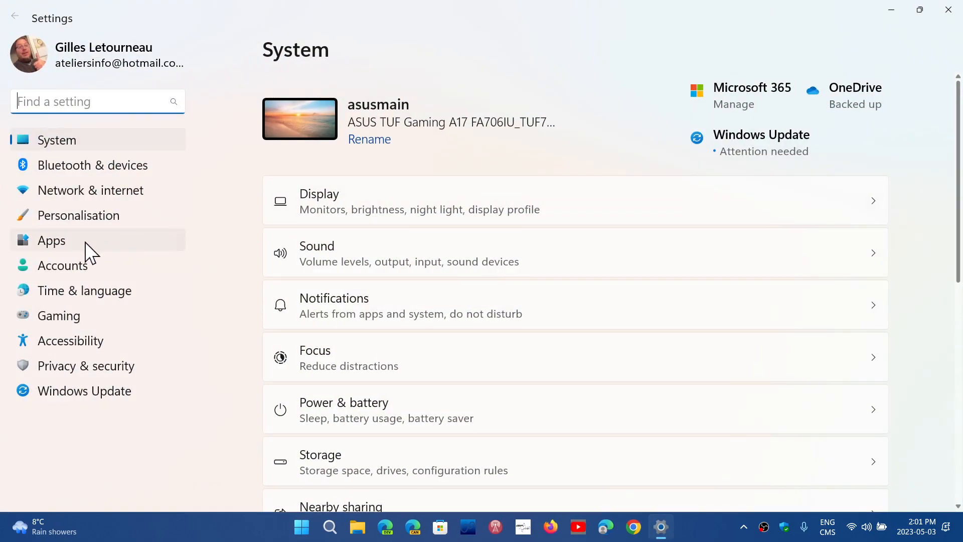
left_click(52, 240)
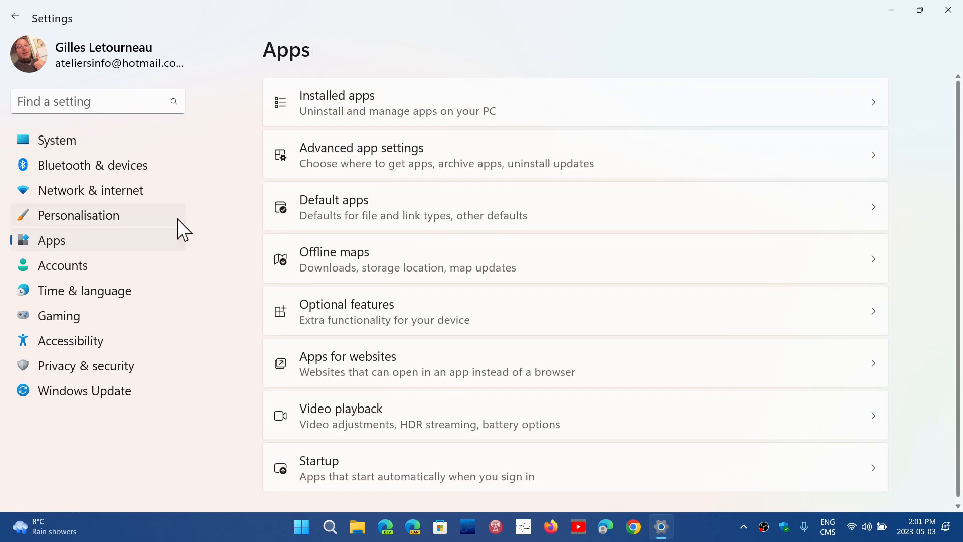
left_click(333, 207)
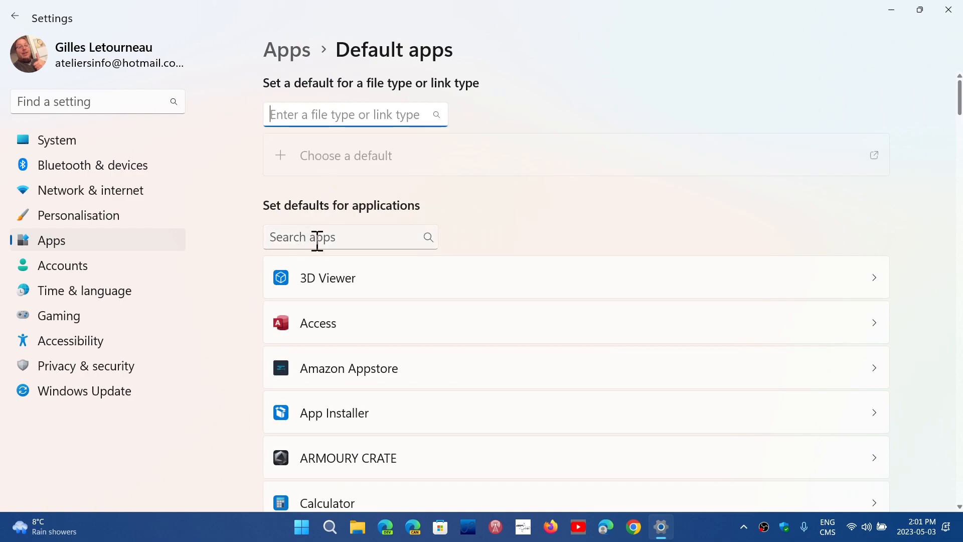
- Filter the Default apps list by searching 'firef', replacing the earlier 'chro' entry
left_click(350, 237)
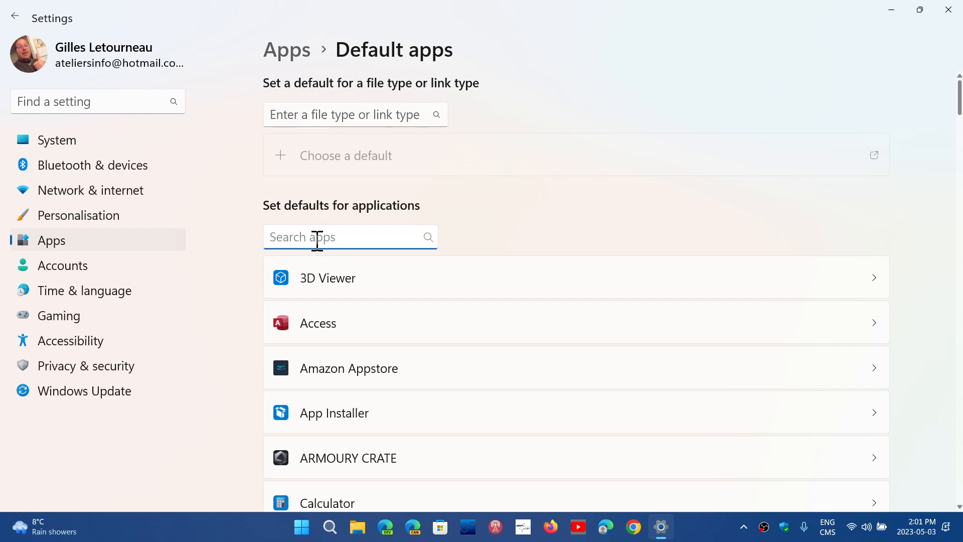
type("chro")
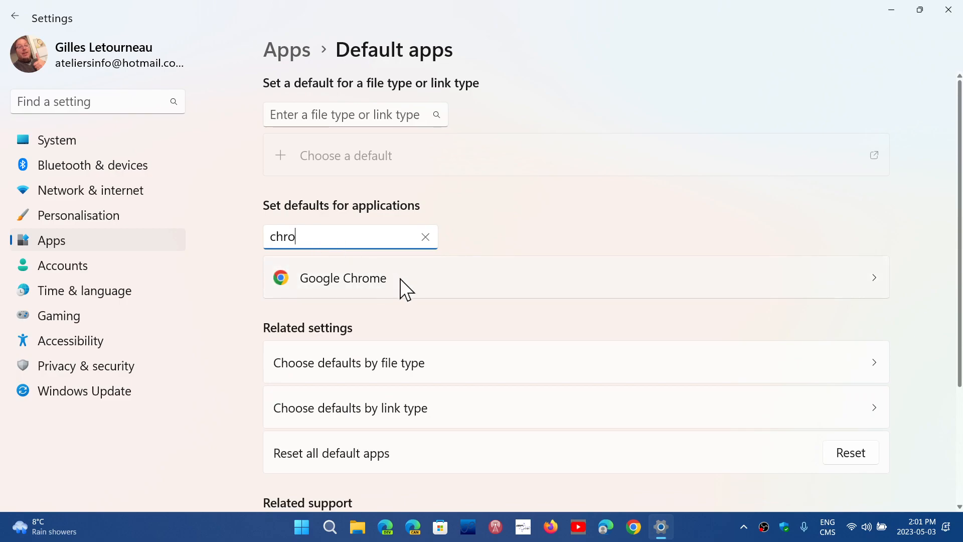
key("Backspace")
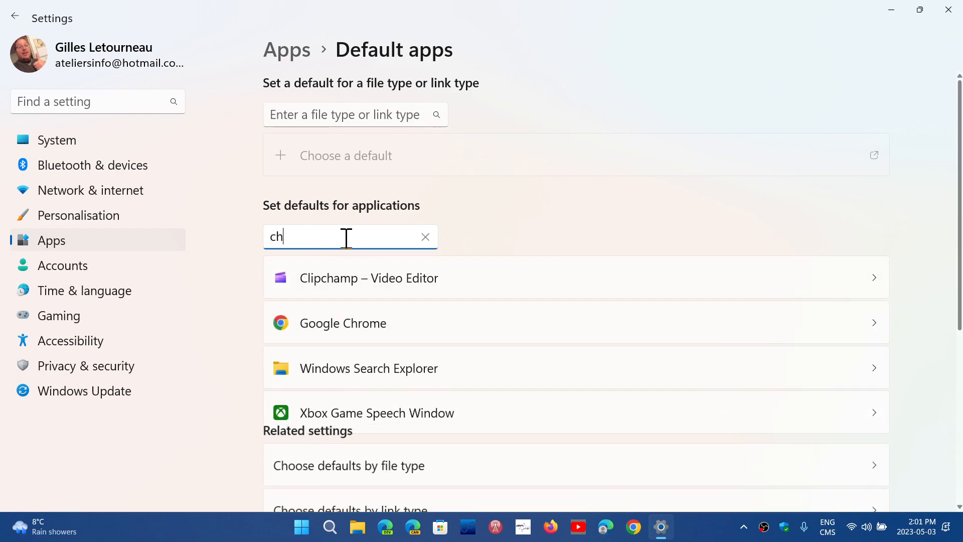
type("firef")
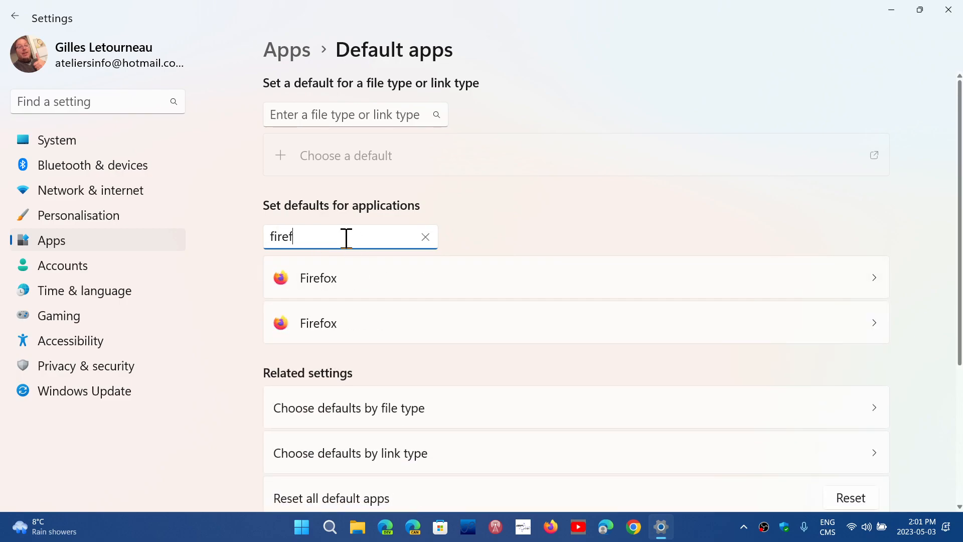
mouse_move(433, 284)
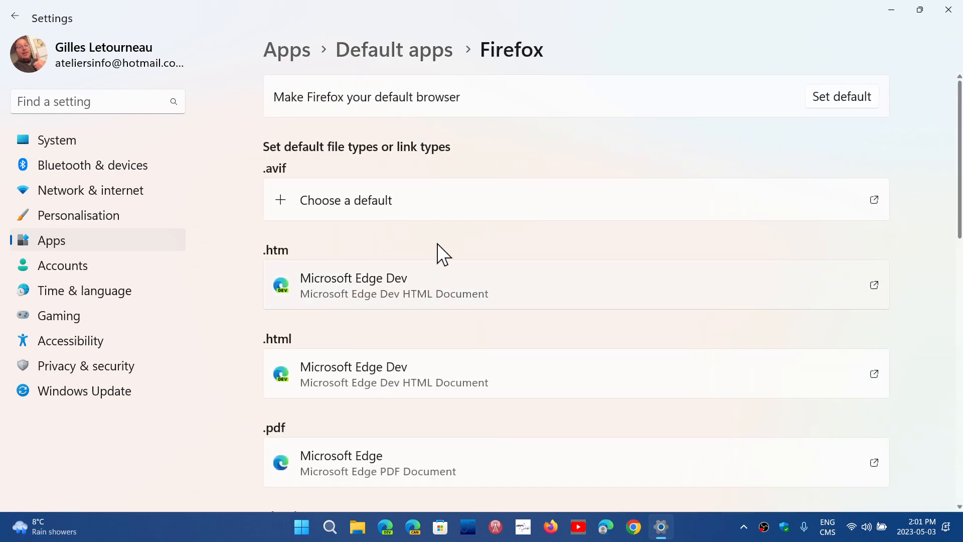
mouse_move(728, 133)
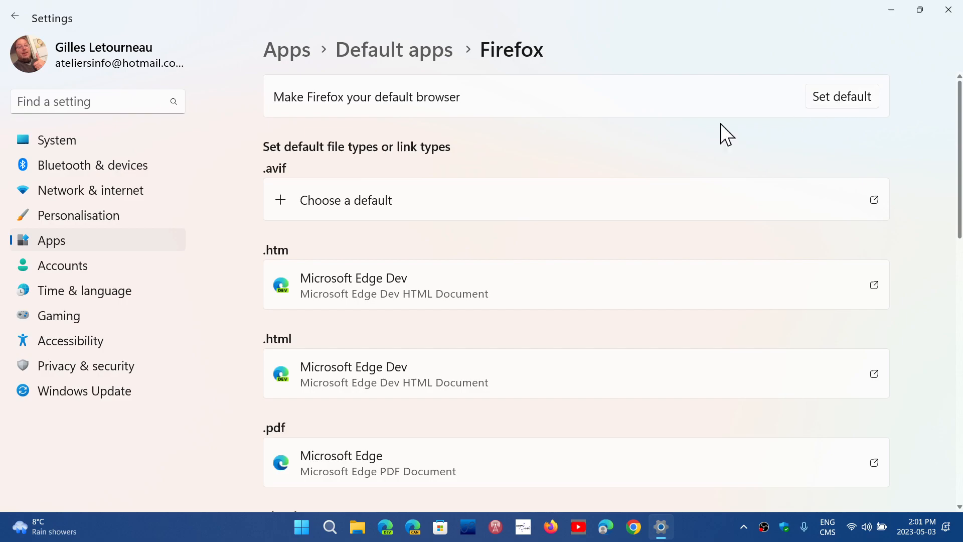
mouse_move(727, 100)
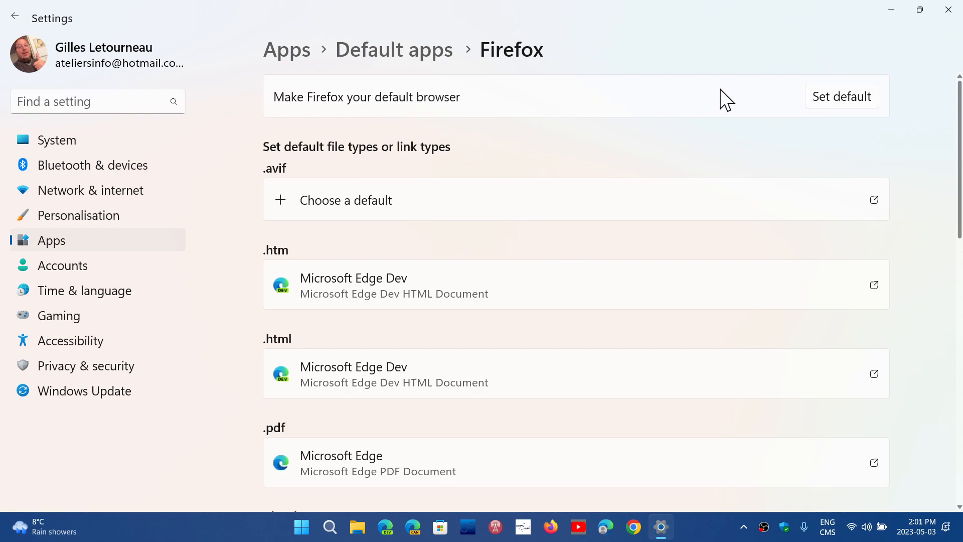
mouse_move(871, 93)
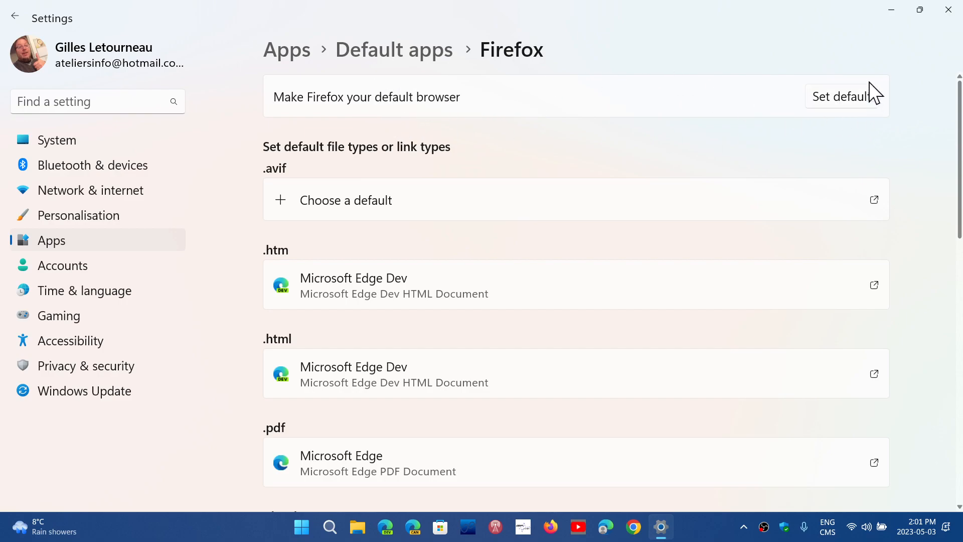
mouse_move(853, 151)
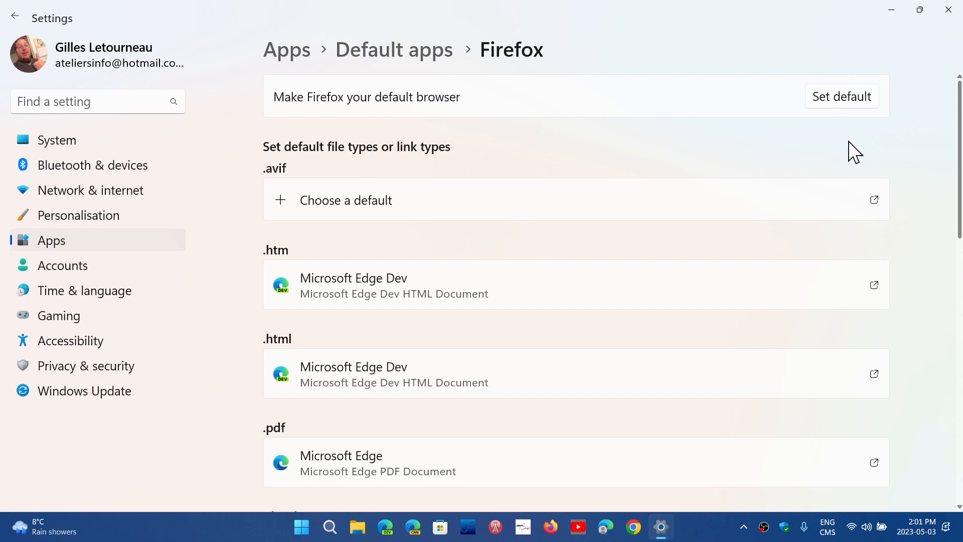
mouse_move(848, 103)
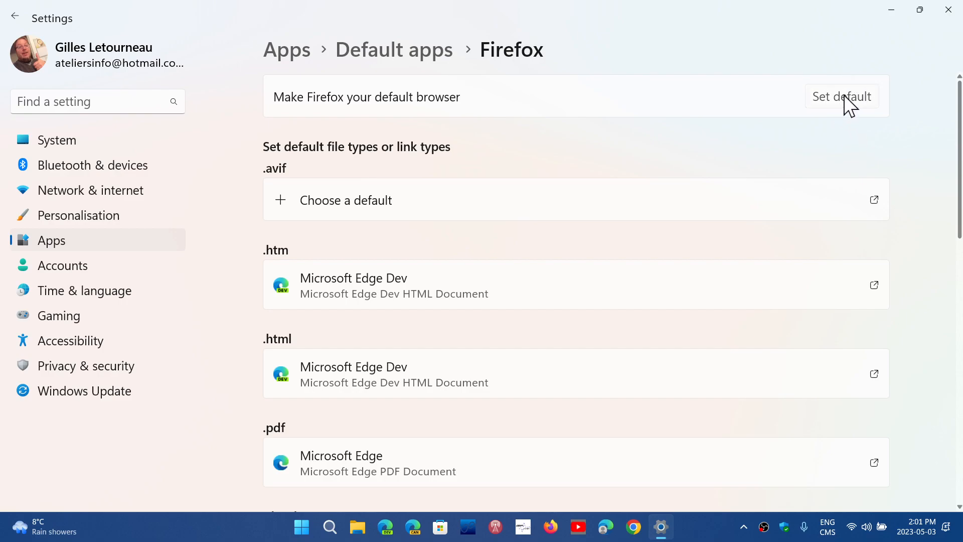
- Set Firefox as the default browser and review its file type assignments
left_click(840, 96)
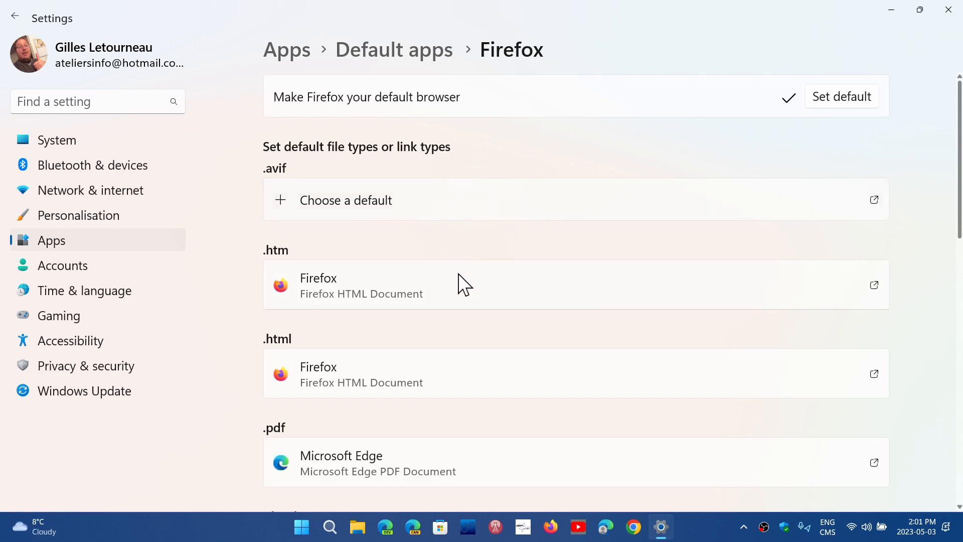
scroll("down", 3)
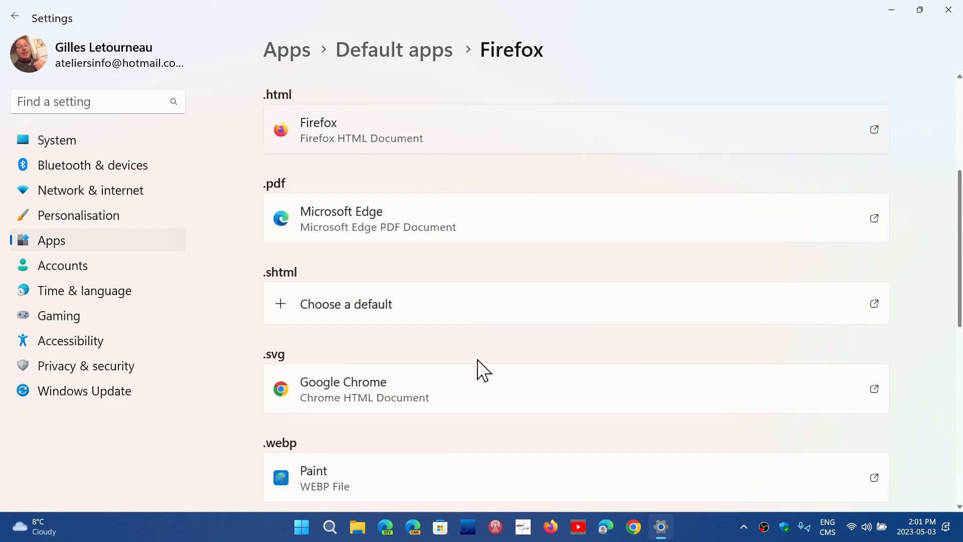
scroll("down", 3)
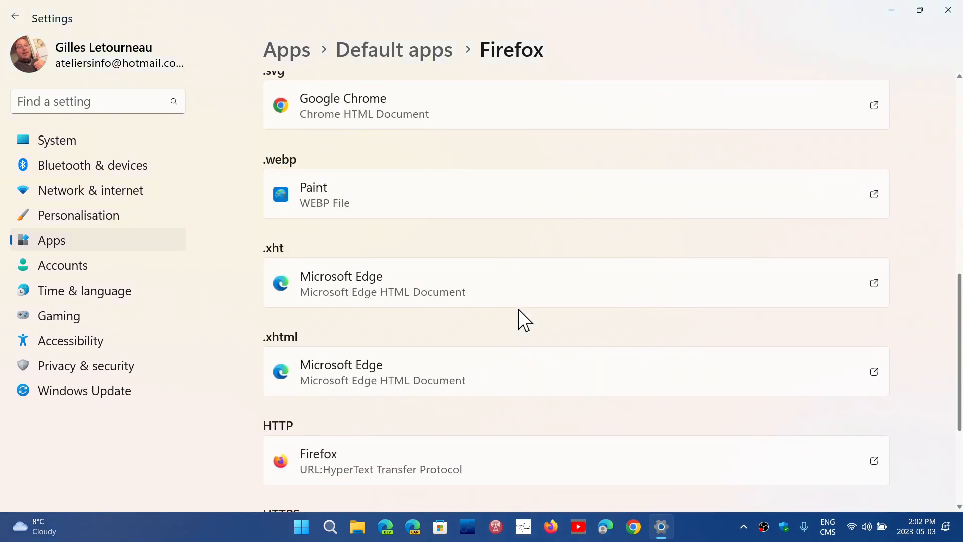
mouse_move(430, 271)
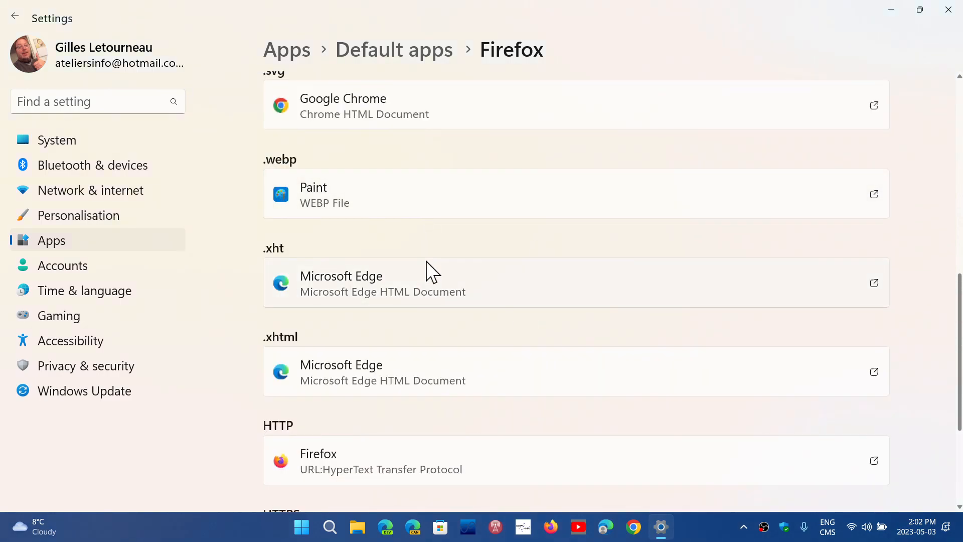
mouse_move(534, 301)
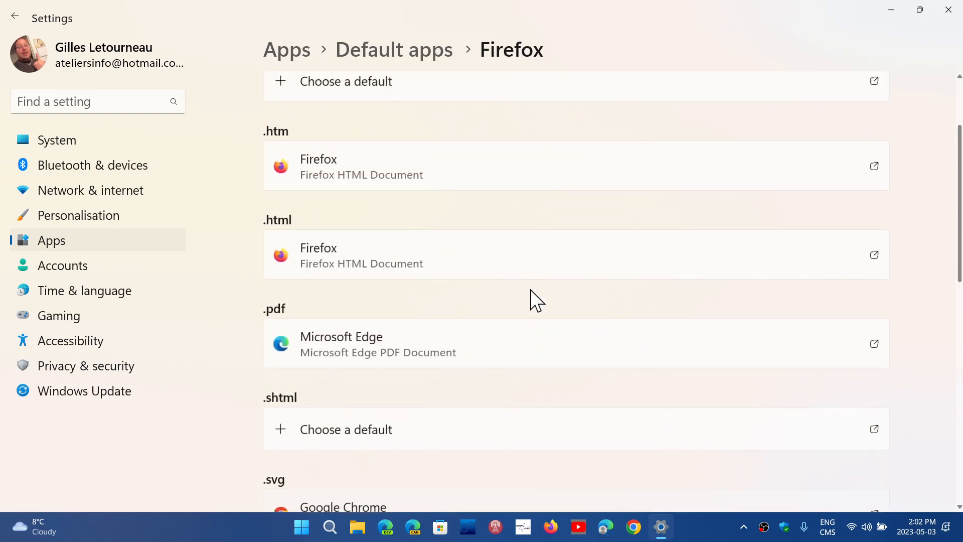
scroll("up", 3)
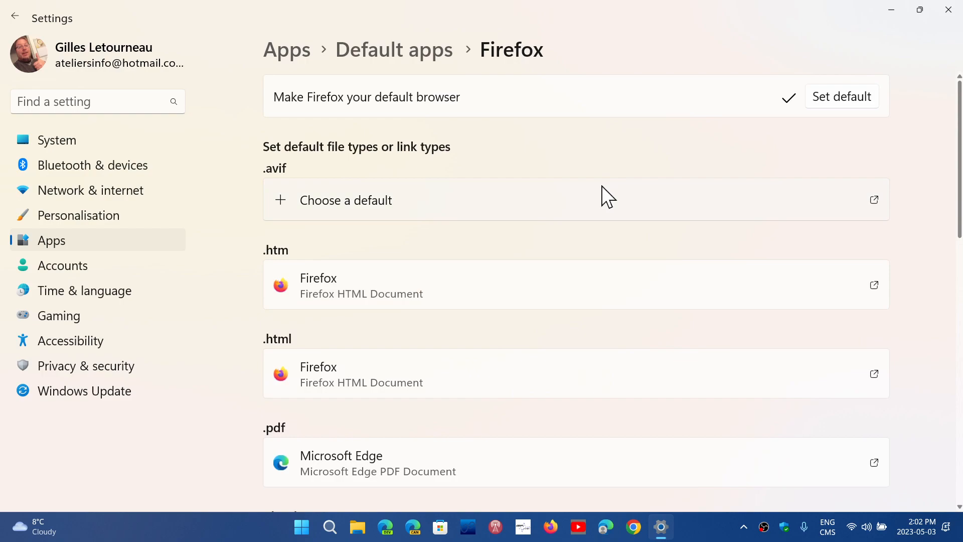
mouse_move(599, 195)
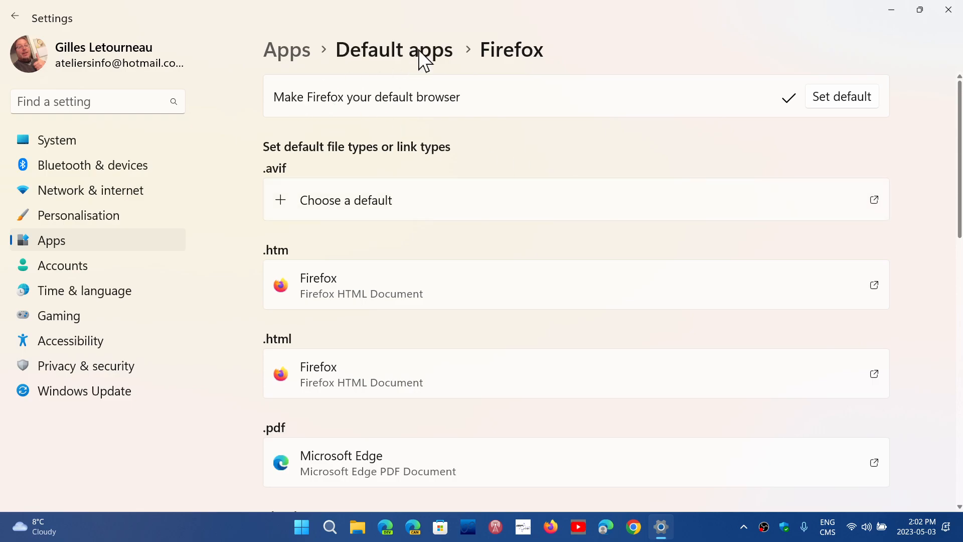
- Return to Default apps, search 'chro', and open Google Chrome's defaults page
left_click(393, 50)
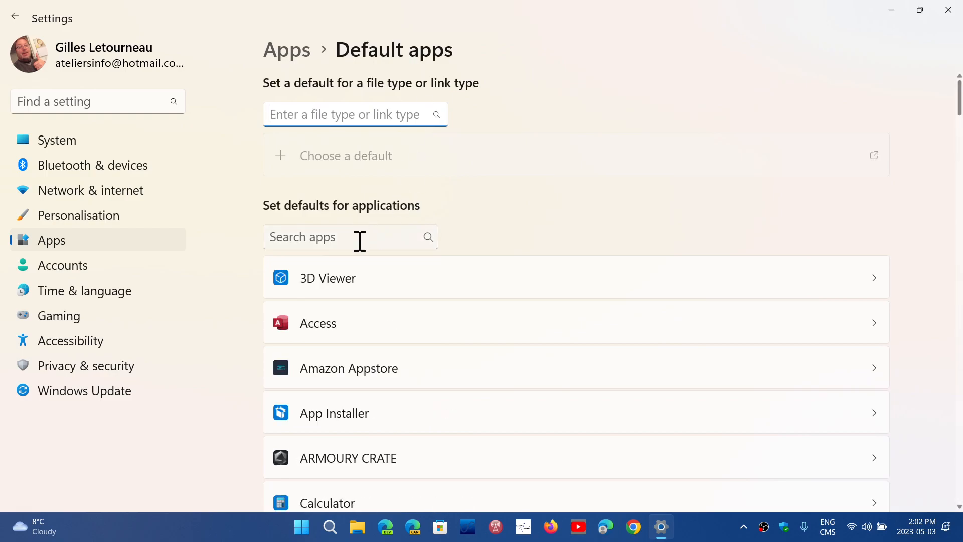
scroll("down", 3)
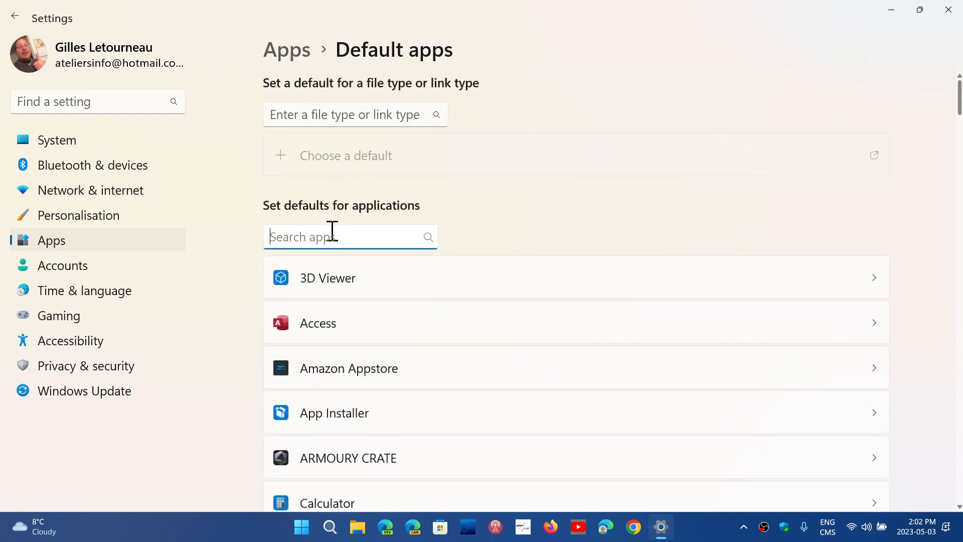
type("chro")
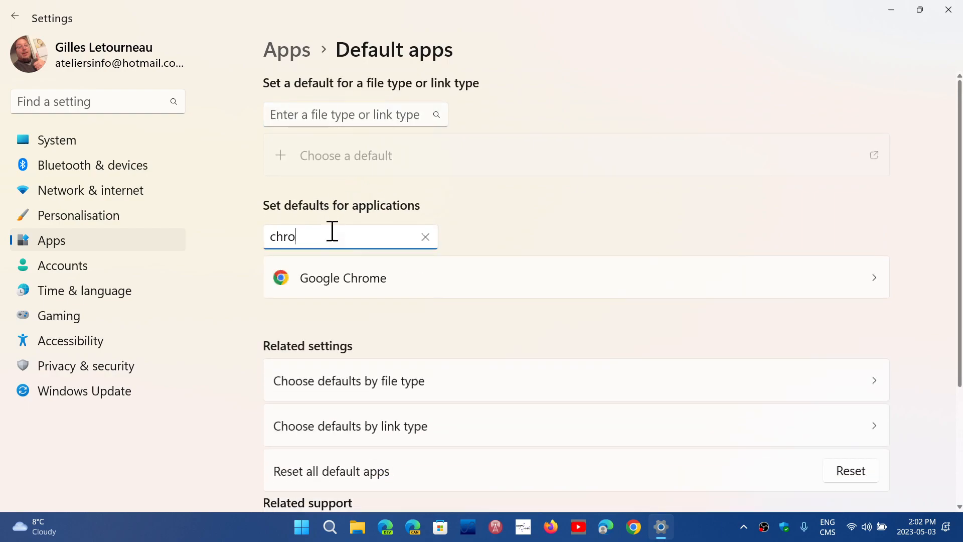
left_click(342, 277)
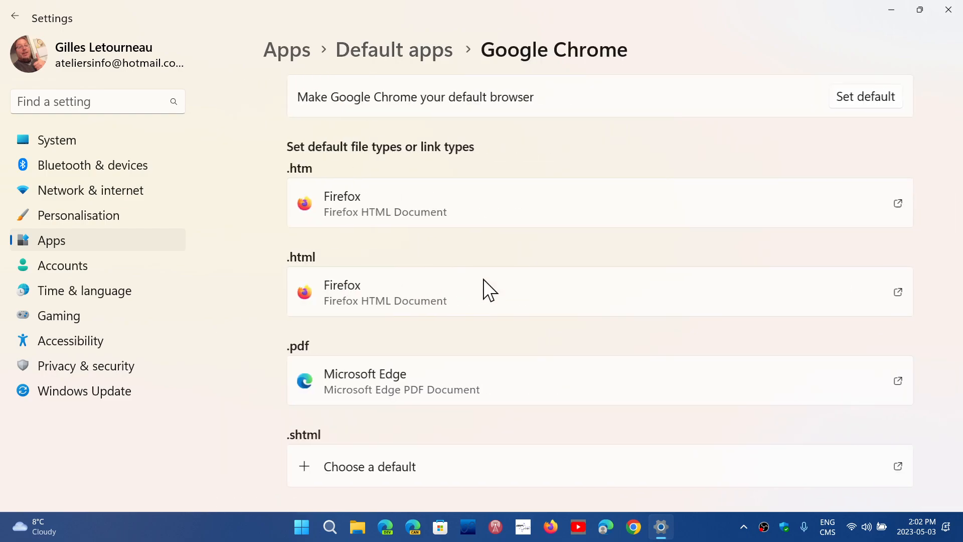
- Set Google Chrome as the default browser, then close the Settings window
left_click(865, 97)
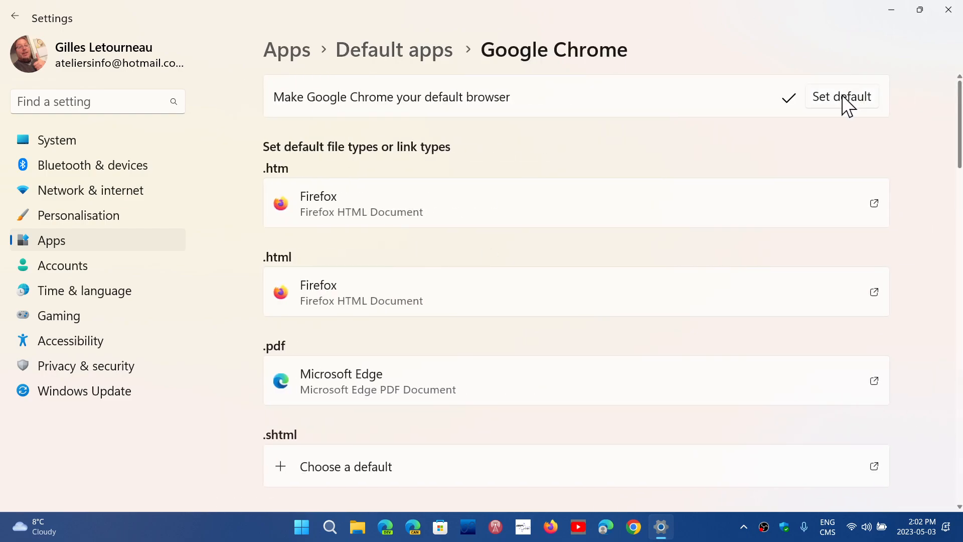
left_click(841, 96)
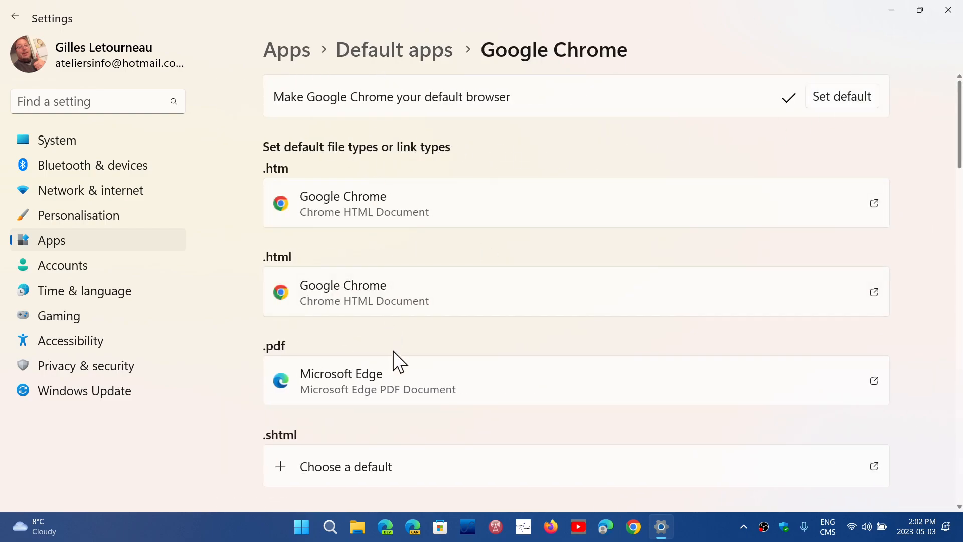
mouse_move(921, 154)
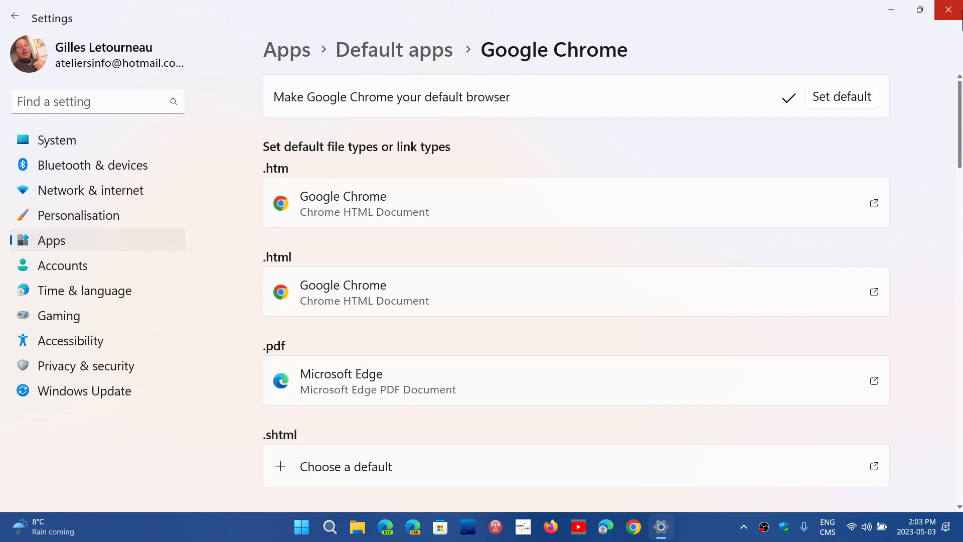
left_click(951, 10)
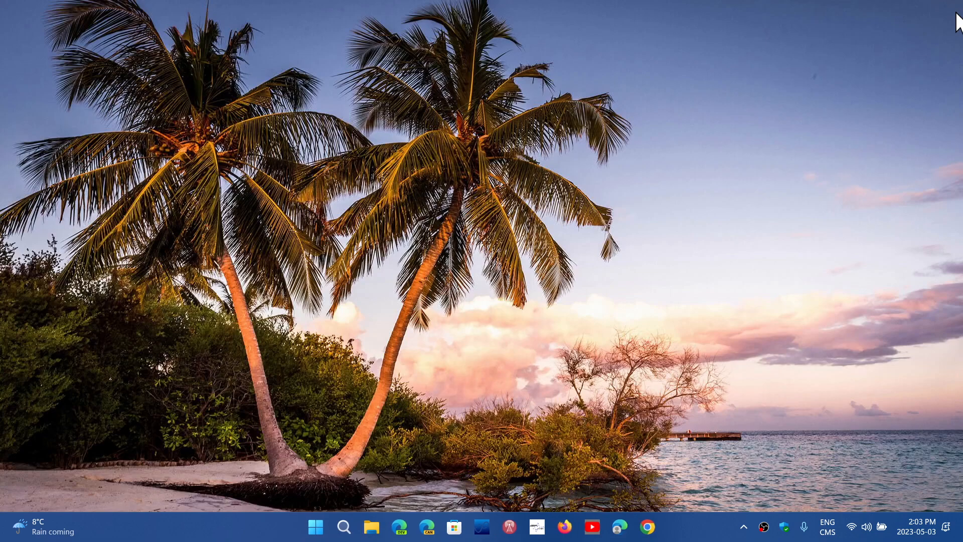